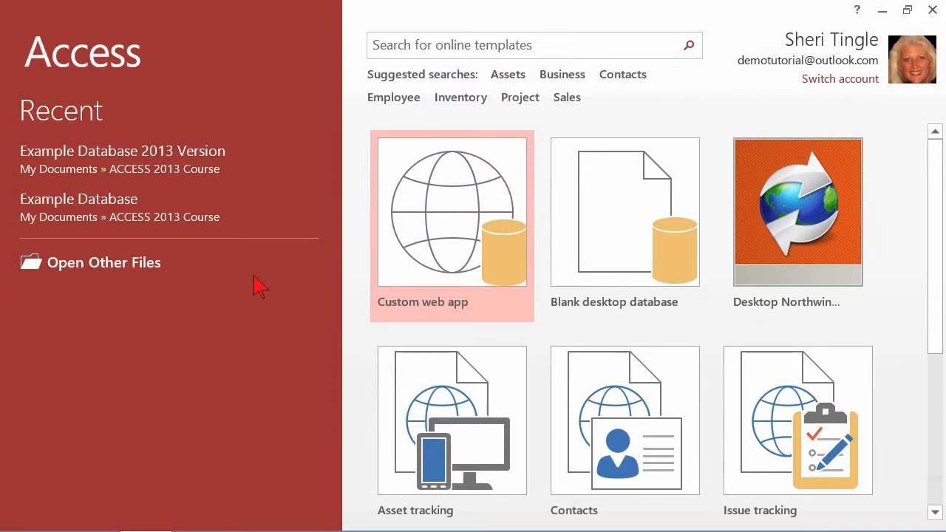
pyautogui.moveTo(710, 26)
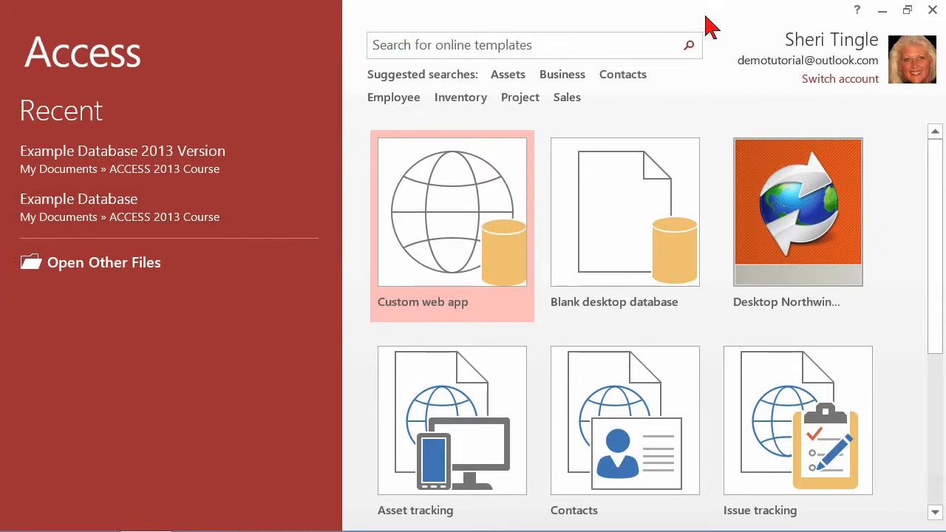
pyautogui.moveTo(739, 27)
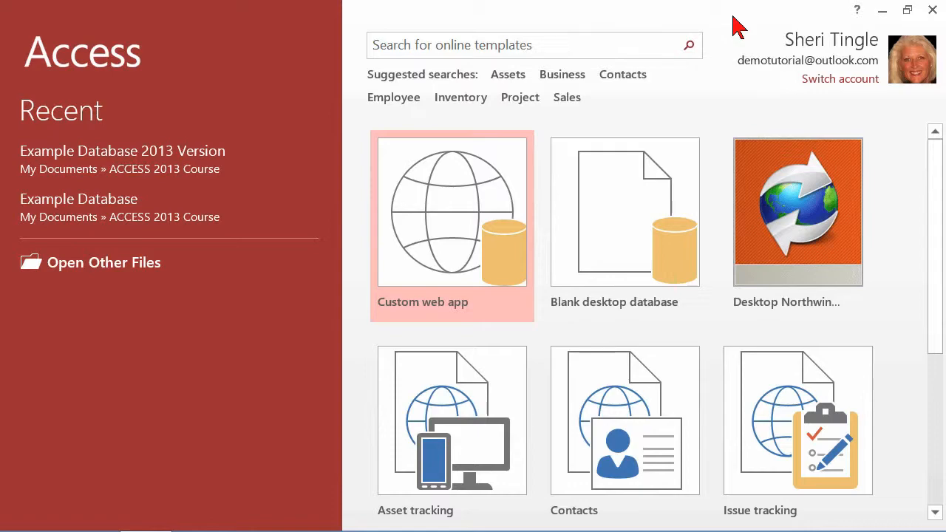
pyautogui.moveTo(736, 36)
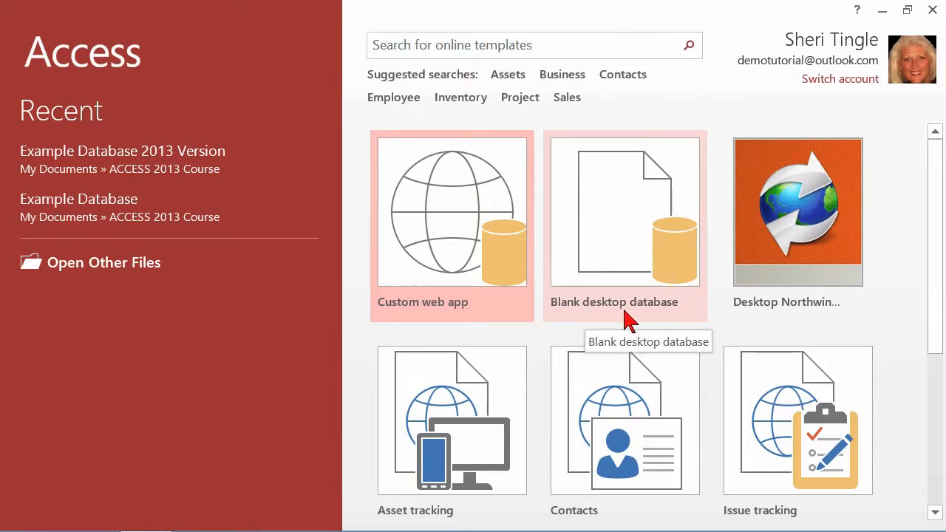
pyautogui.moveTo(621, 222)
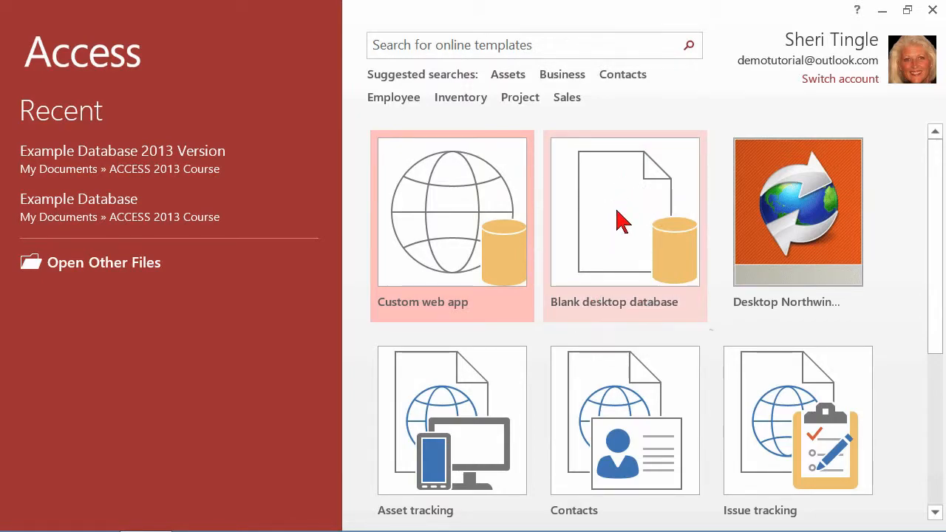
# - Choose Blank desktop database and name it 'Class Example'
pyautogui.click(624, 213)
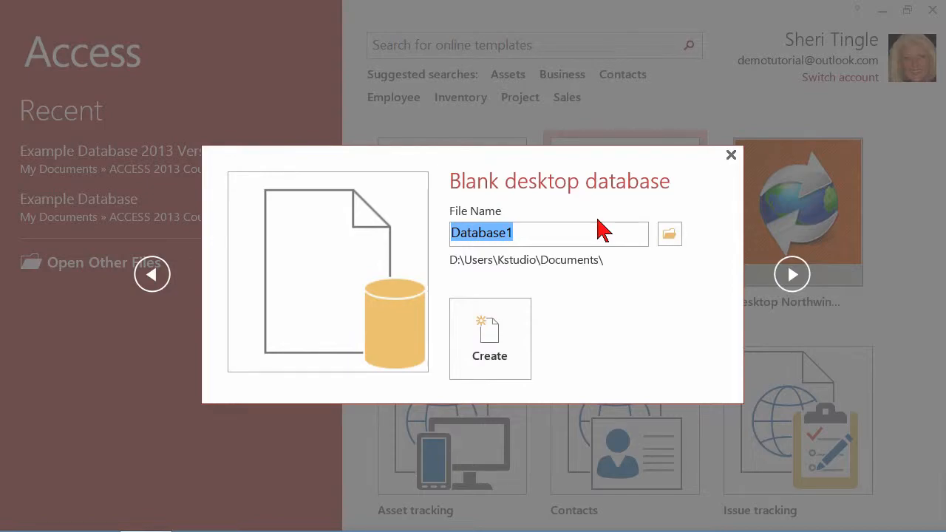
pyautogui.write('Class')
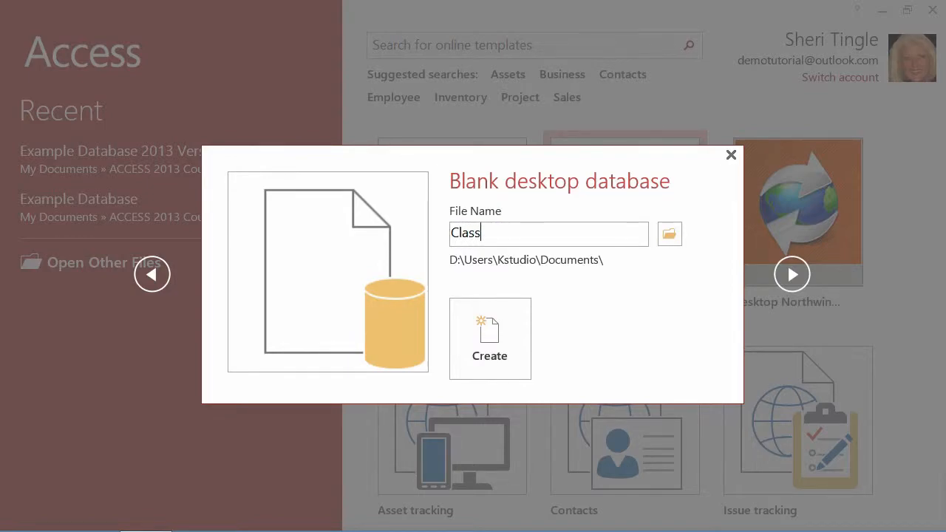
pyautogui.write('Example')
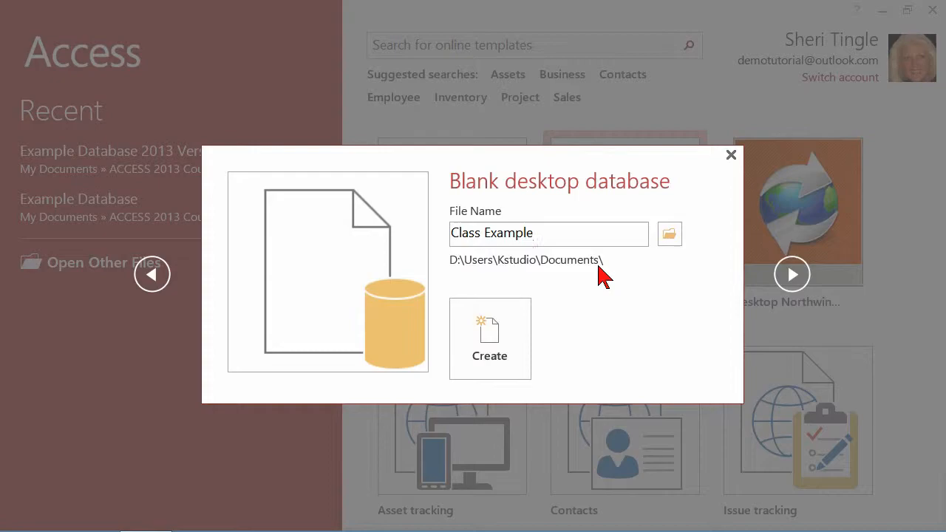
pyautogui.moveTo(669, 233)
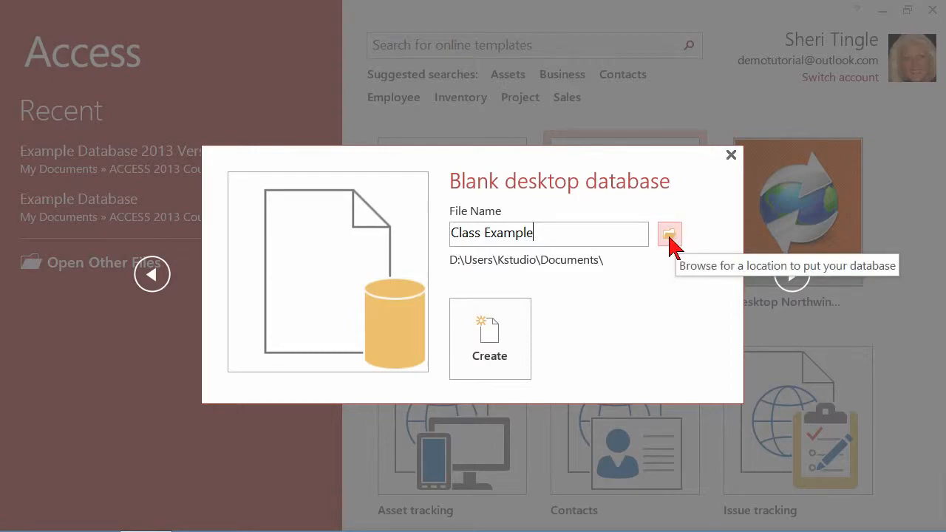
# - Point the save location to the ACCESS 2013 Course folder, keeping the 2007–2013 format
pyautogui.click(668, 234)
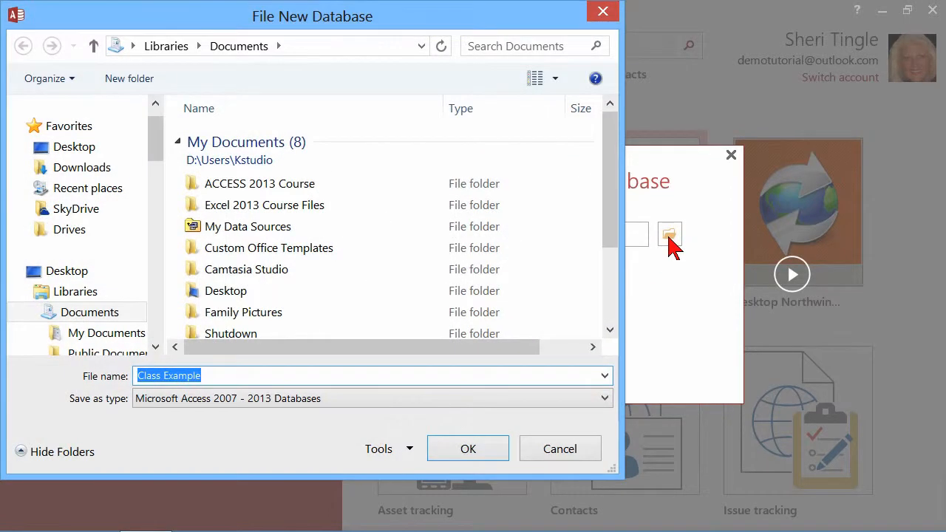
pyautogui.doubleClick(260, 183)
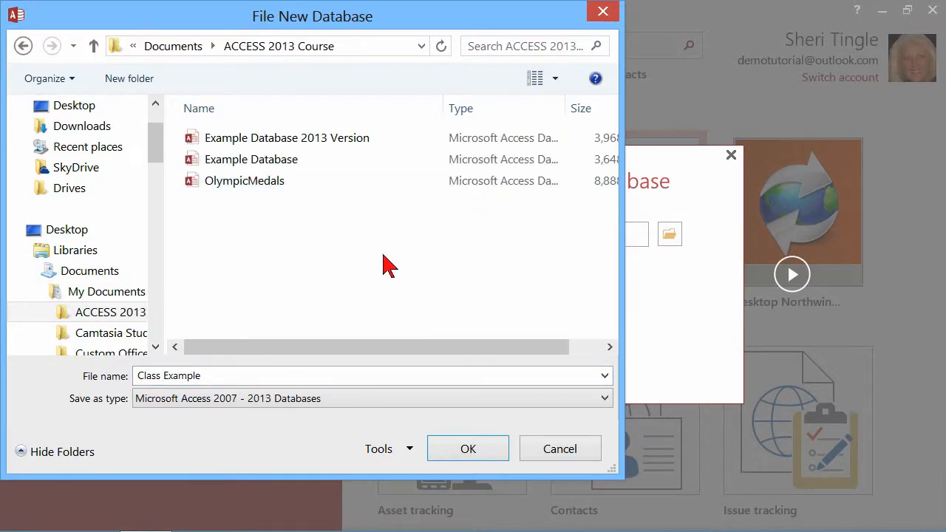
pyautogui.moveTo(288, 406)
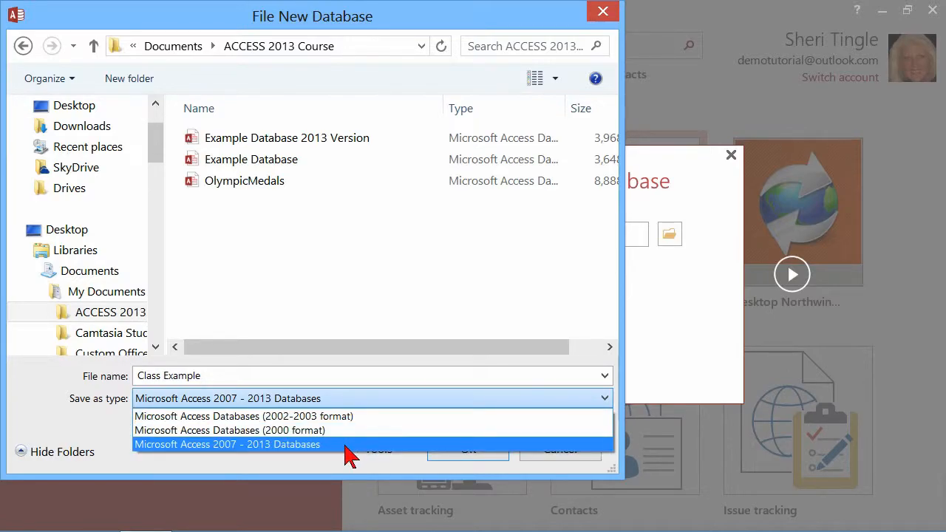
pyautogui.click(228, 444)
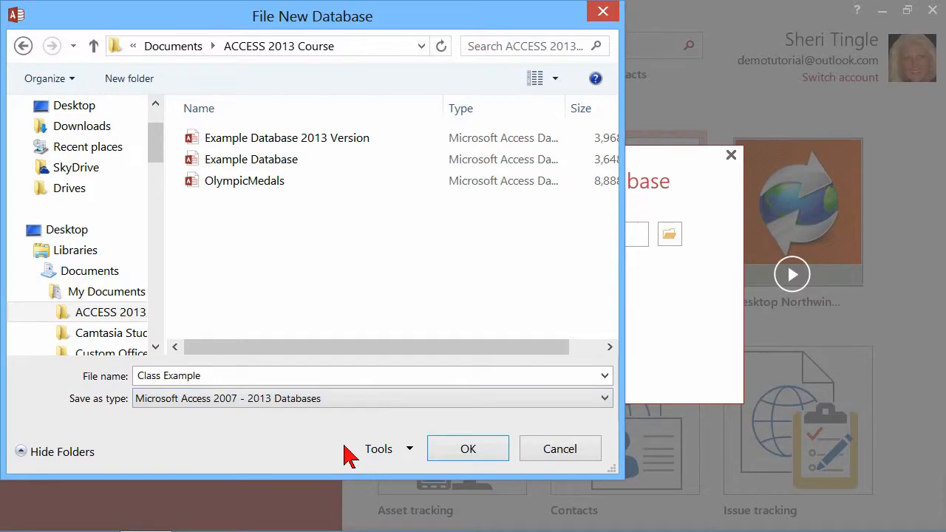
pyautogui.click(559, 450)
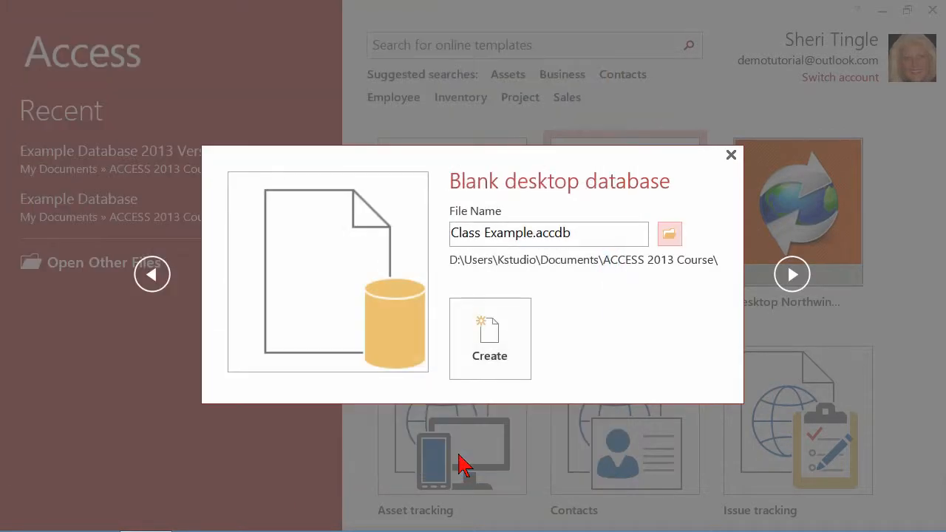
pyautogui.moveTo(630, 384)
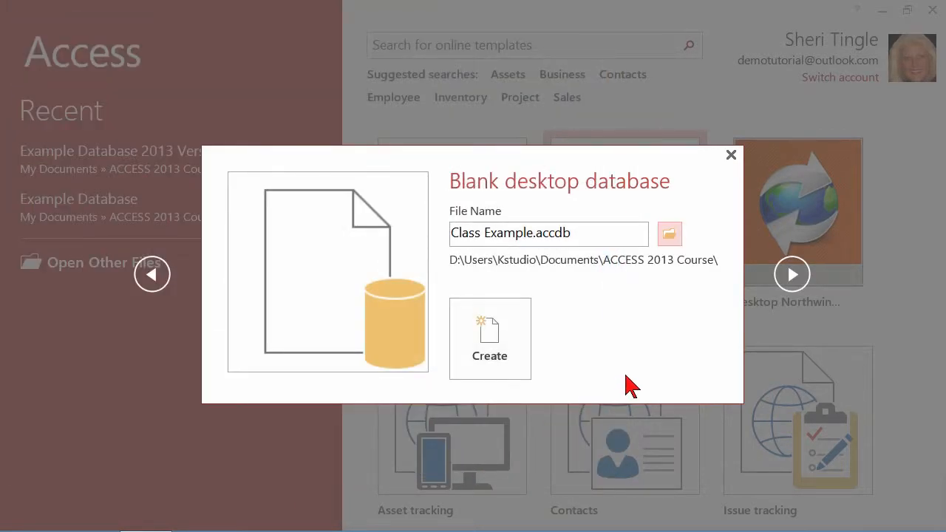
pyautogui.moveTo(663, 376)
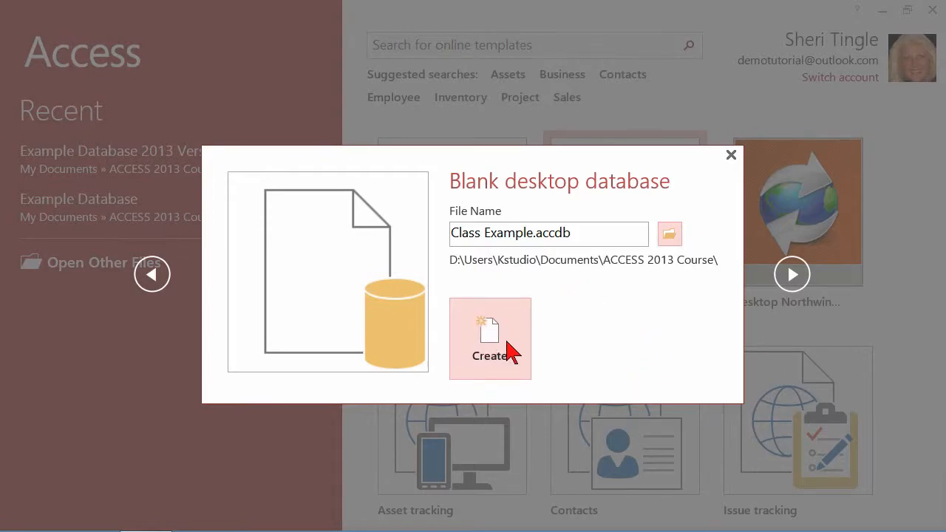
# - Create the Class Example database so it opens with an empty Table1
pyautogui.click(489, 338)
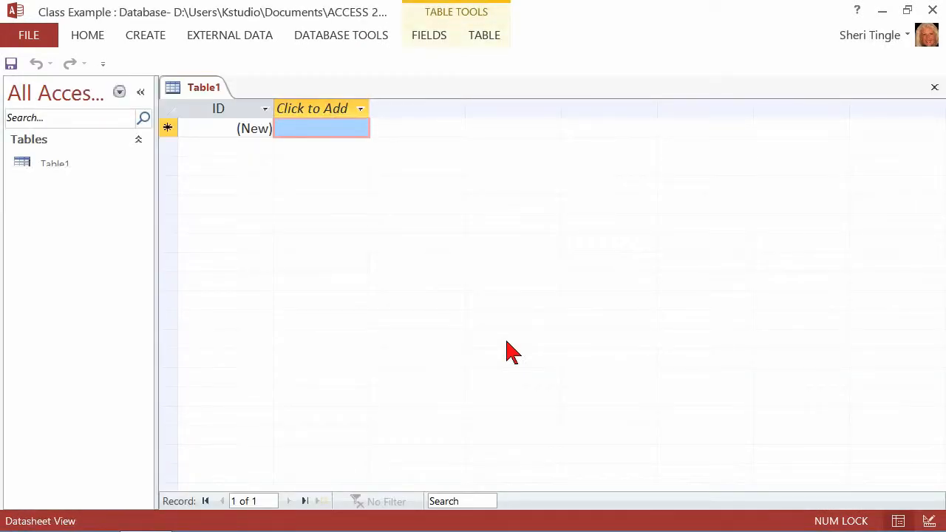
pyautogui.moveTo(466, 272)
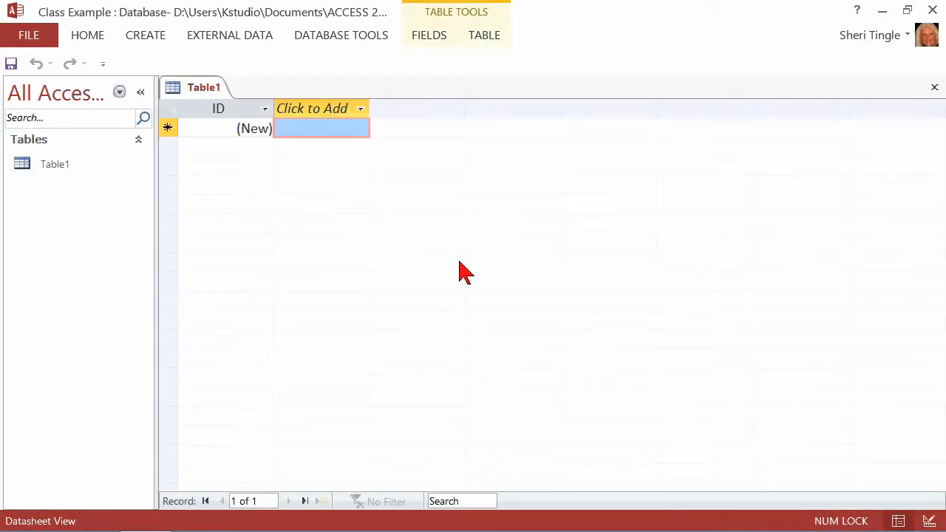
pyautogui.moveTo(59, 27)
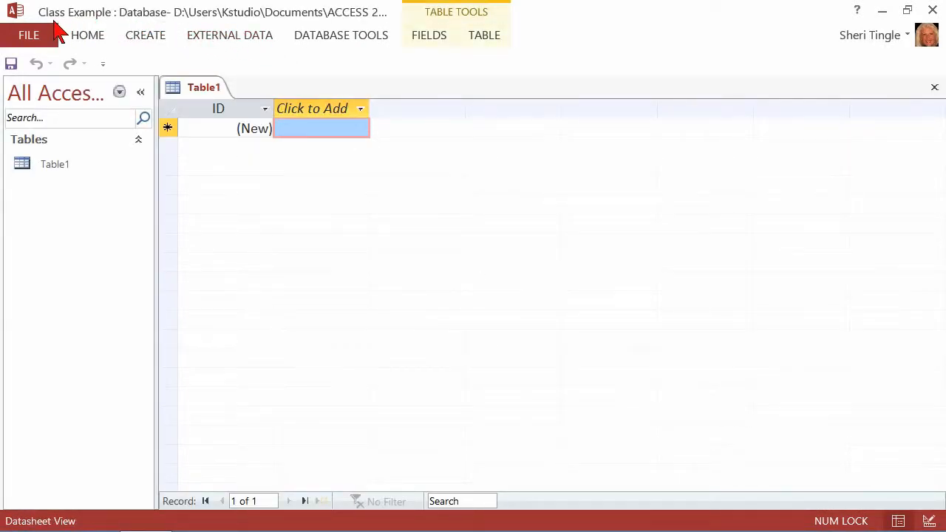
pyautogui.moveTo(189, 31)
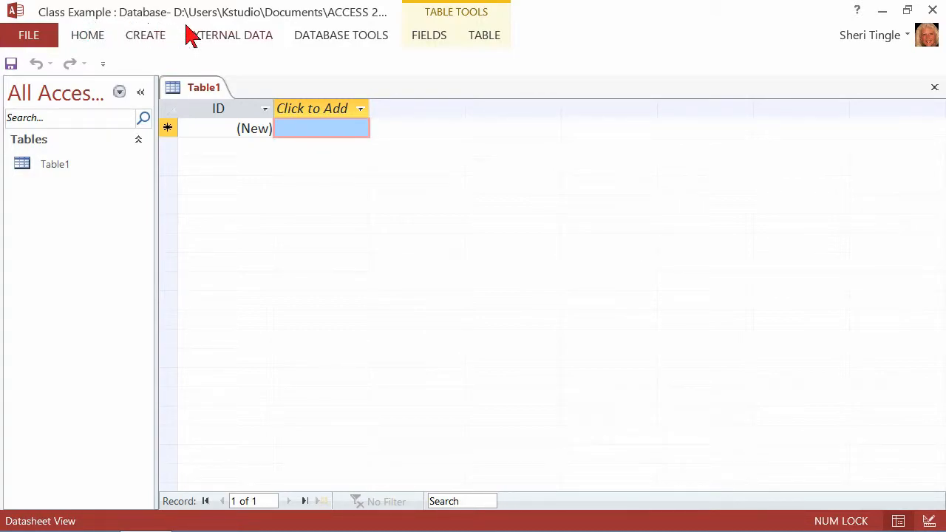
pyautogui.moveTo(378, 31)
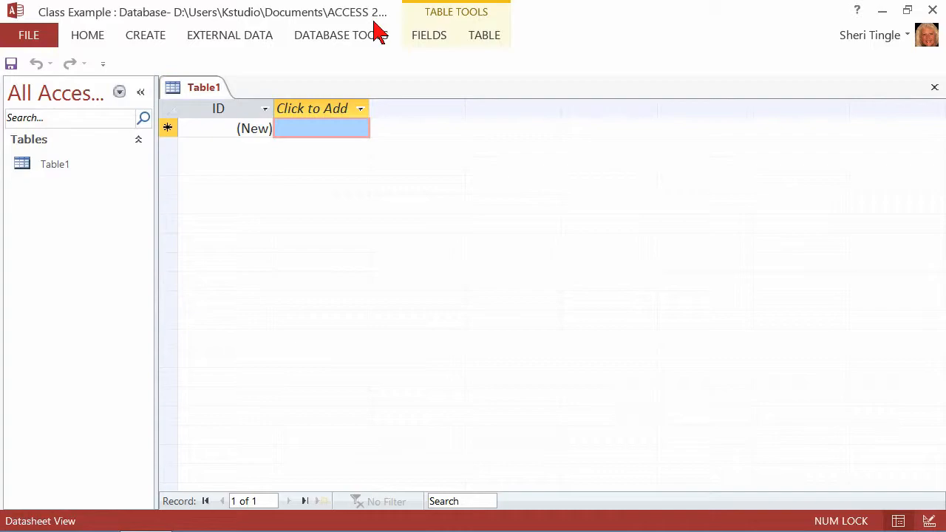
pyautogui.moveTo(396, 41)
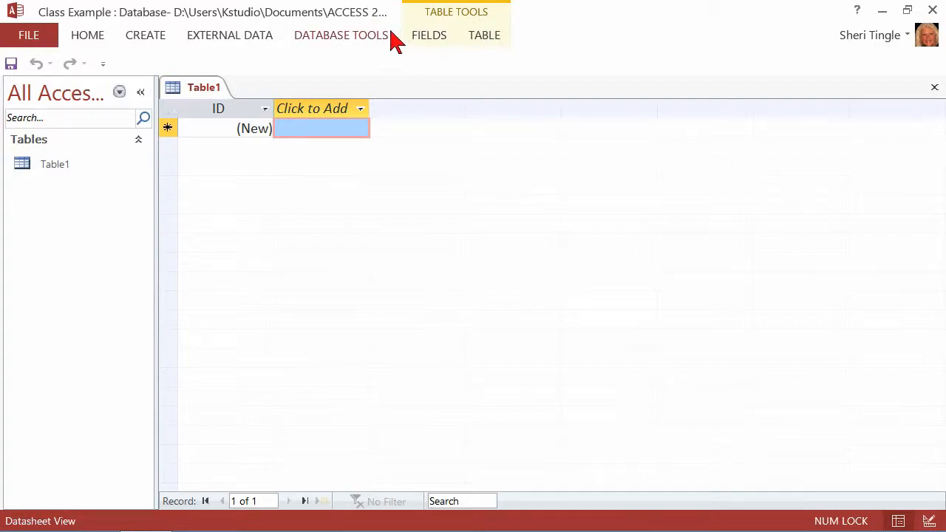
# - Go to the backstage New page to see the template gallery
pyautogui.click(28, 36)
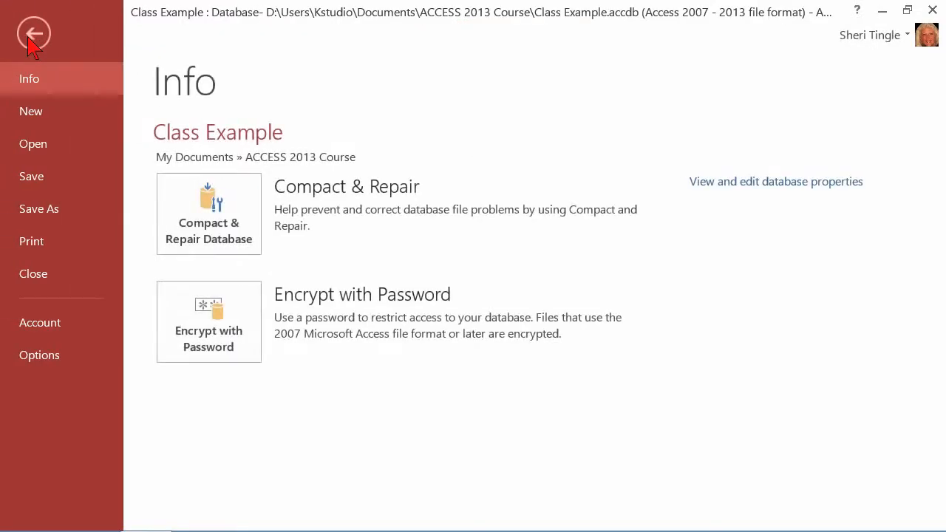
pyautogui.moveTo(66, 35)
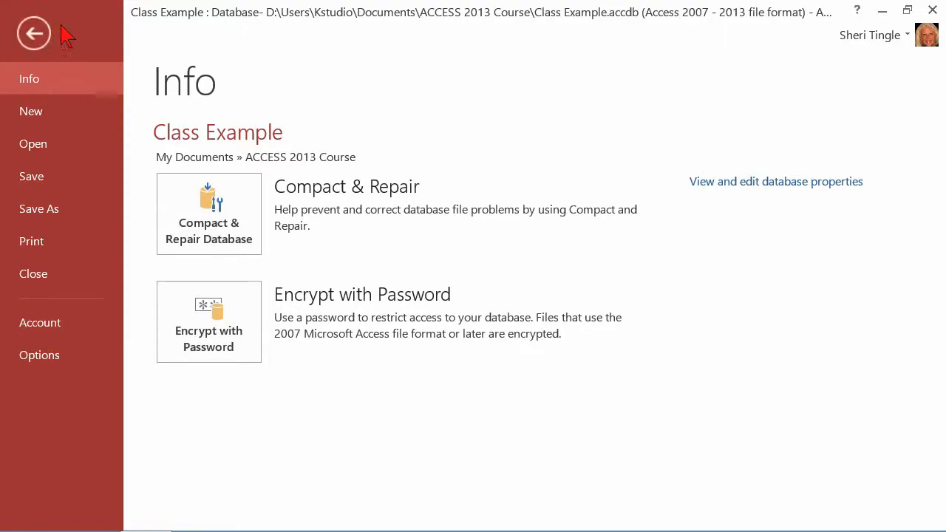
pyautogui.moveTo(136, 44)
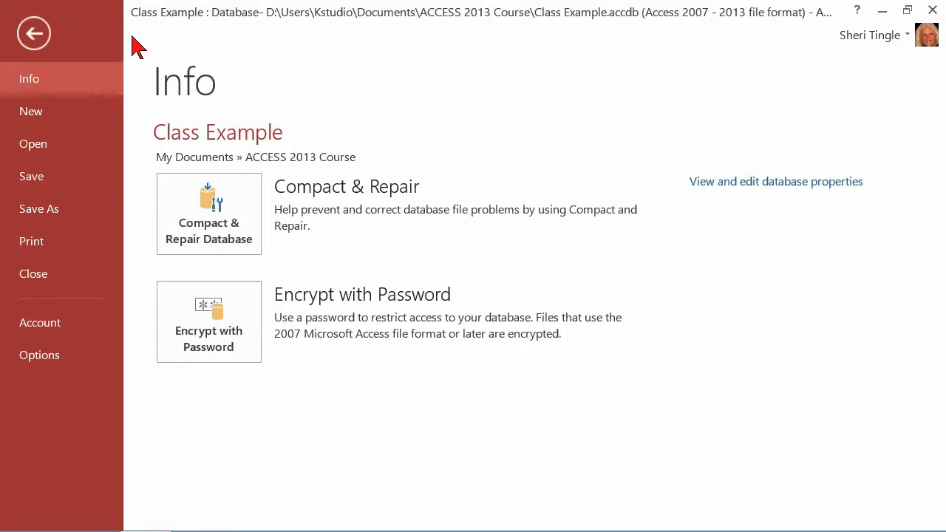
pyautogui.moveTo(79, 121)
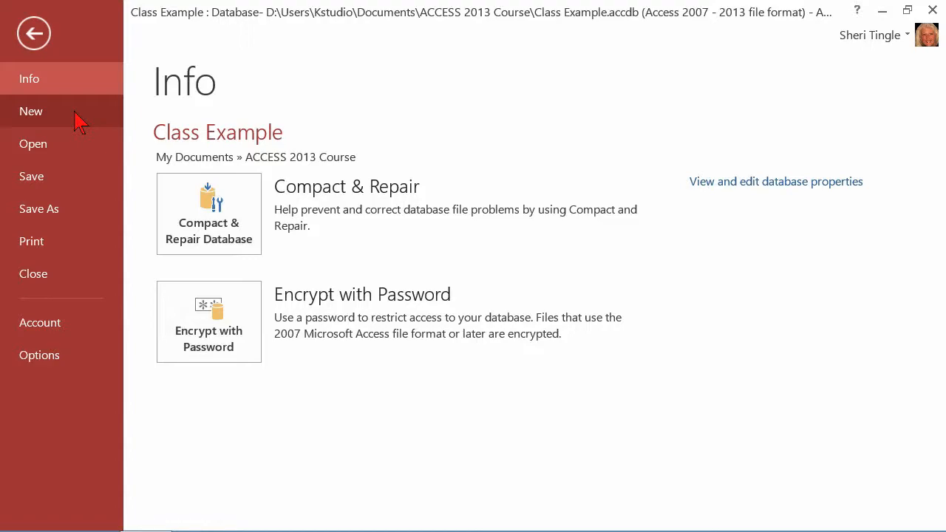
pyautogui.click(31, 111)
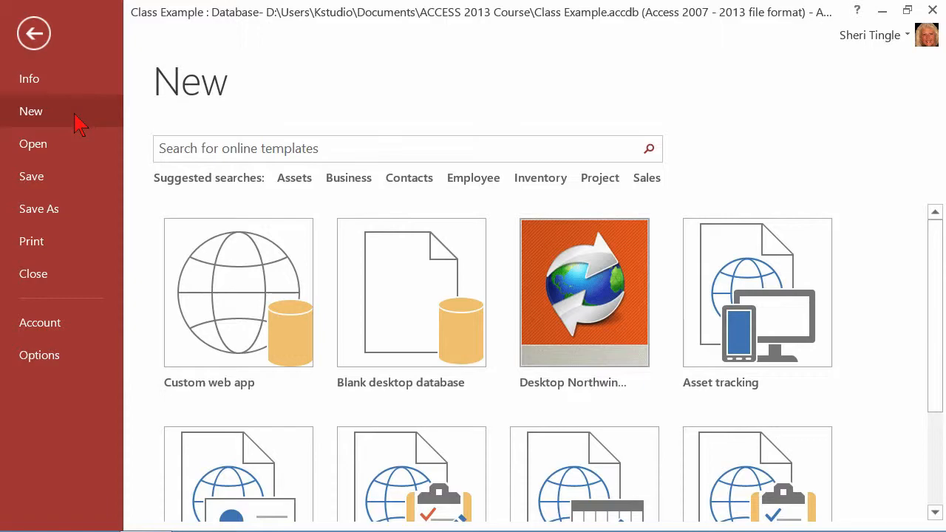
pyautogui.moveTo(83, 118)
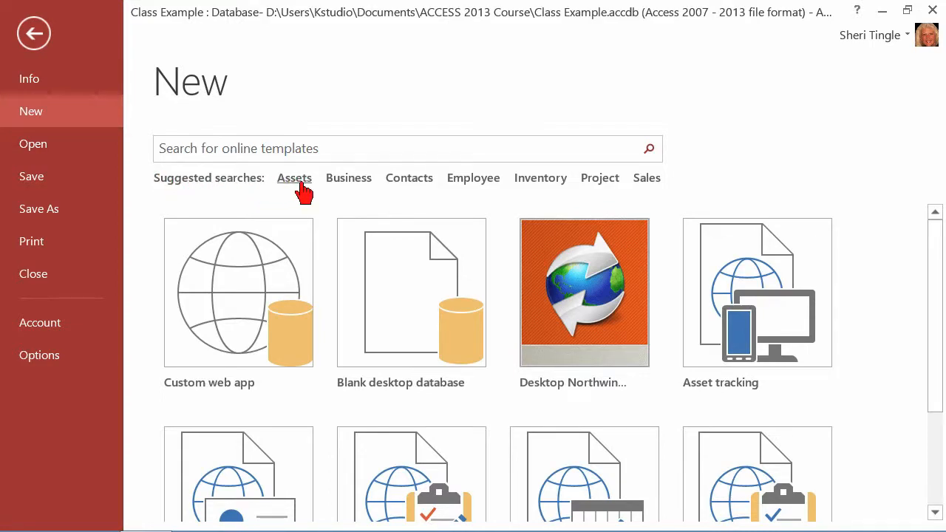
pyautogui.moveTo(296, 189)
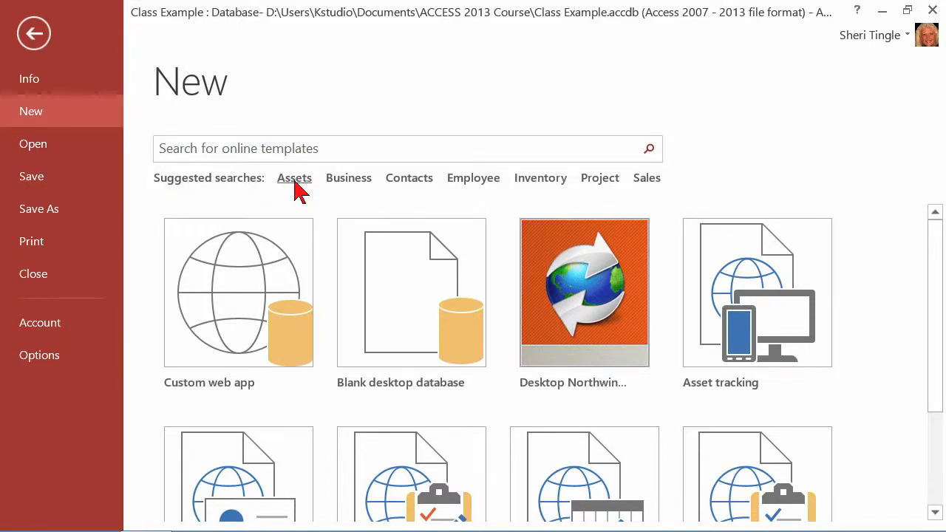
# - Show the Assets templates narrowed to the Household category
pyautogui.click(294, 177)
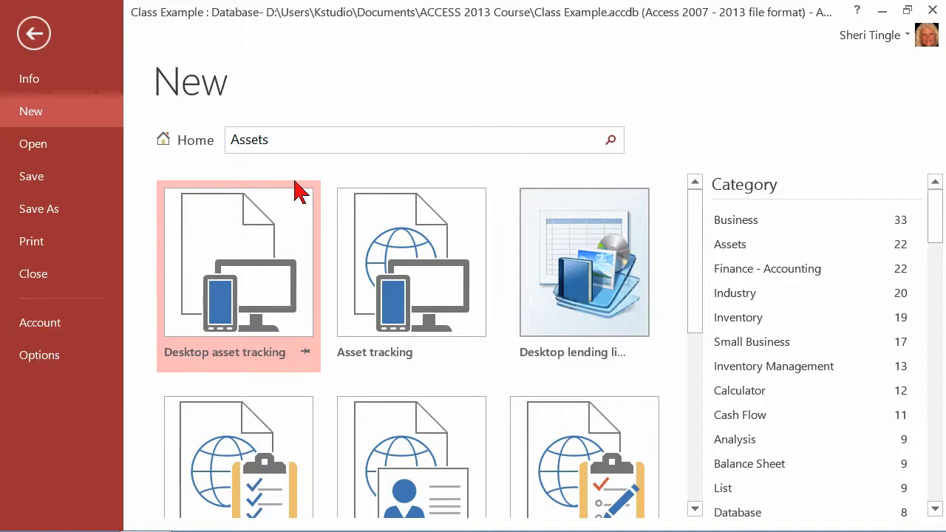
pyautogui.moveTo(934, 218)
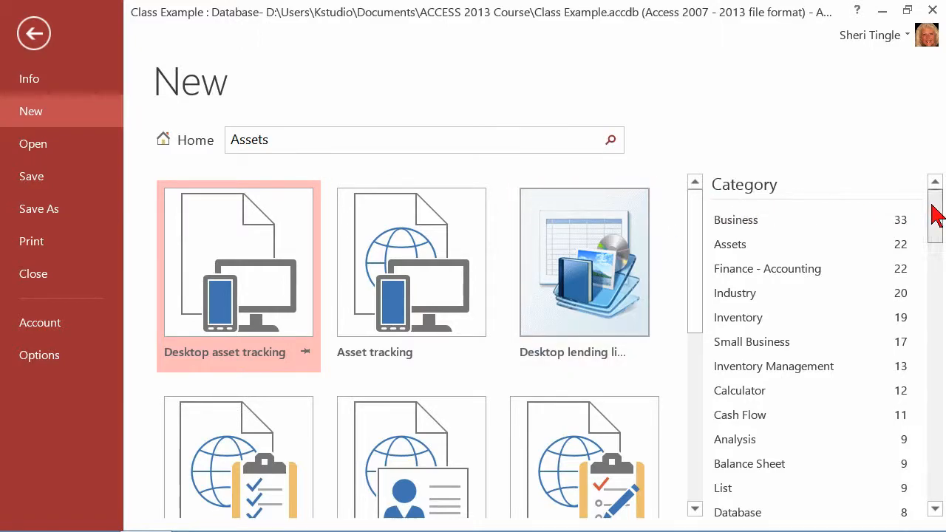
pyautogui.scroll(-3)
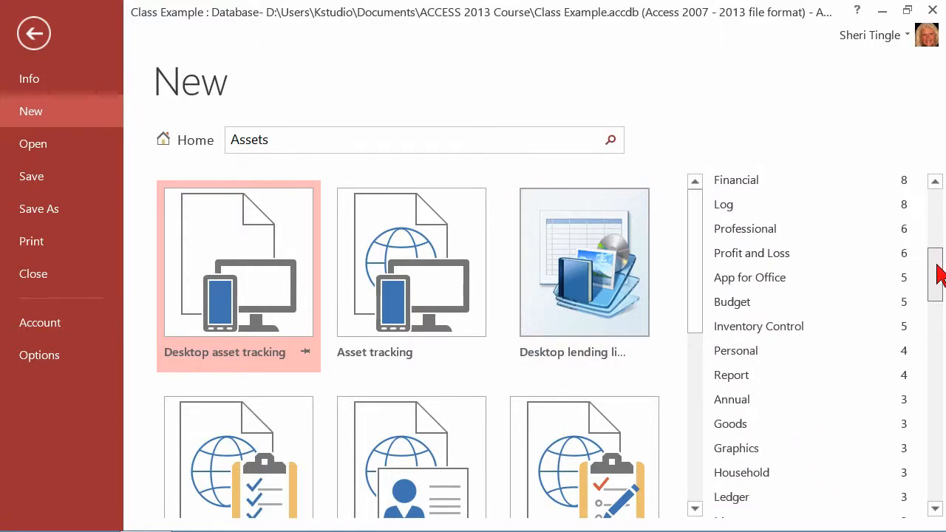
pyautogui.scroll(-3)
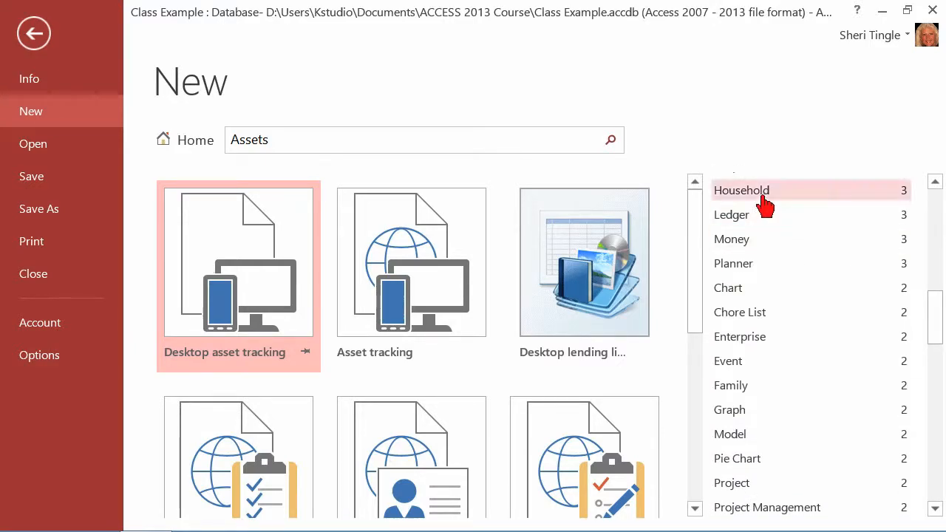
pyautogui.click(741, 189)
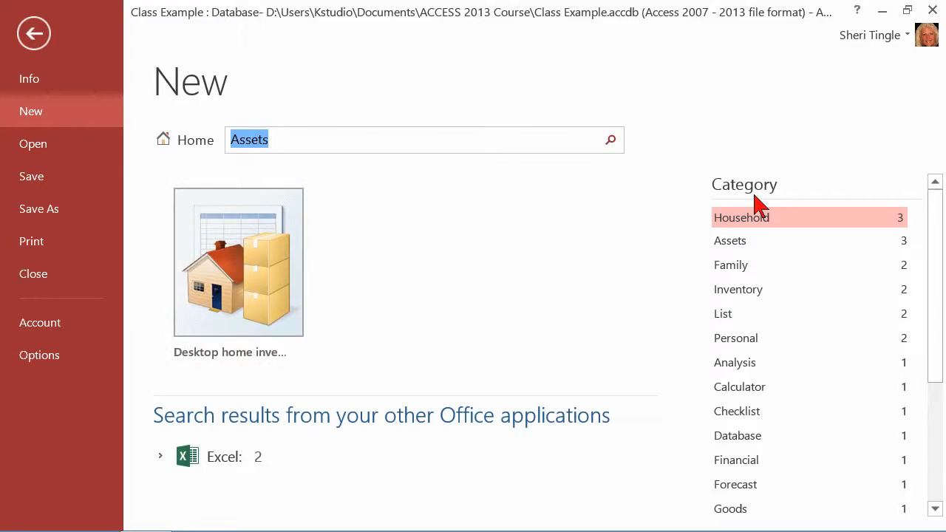
pyautogui.moveTo(362, 290)
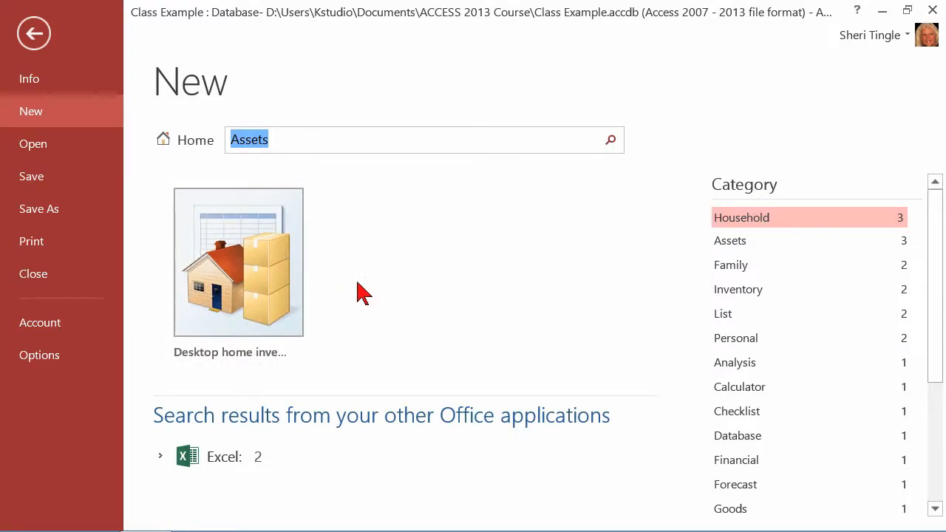
pyautogui.moveTo(288, 277)
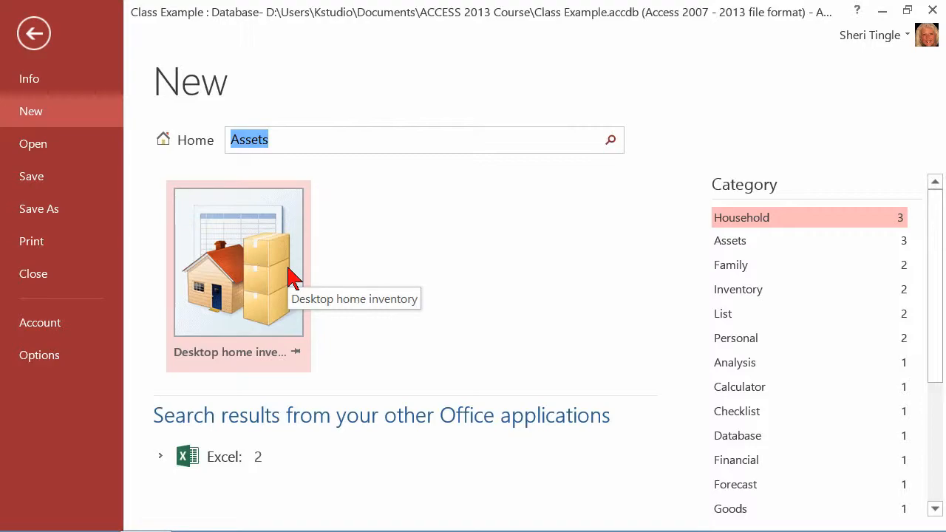
pyautogui.moveTo(302, 144)
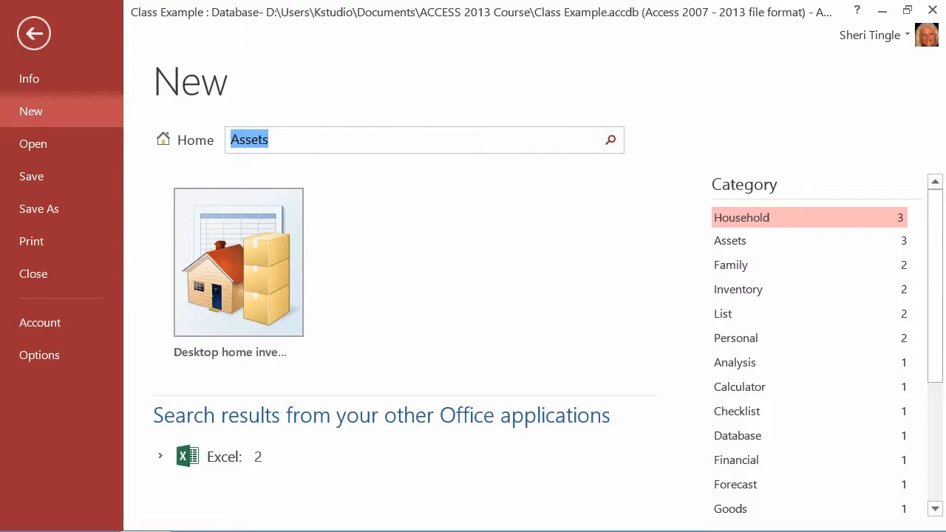
# - Enter 'Northwind' as the template search term
pyautogui.write('Northw')
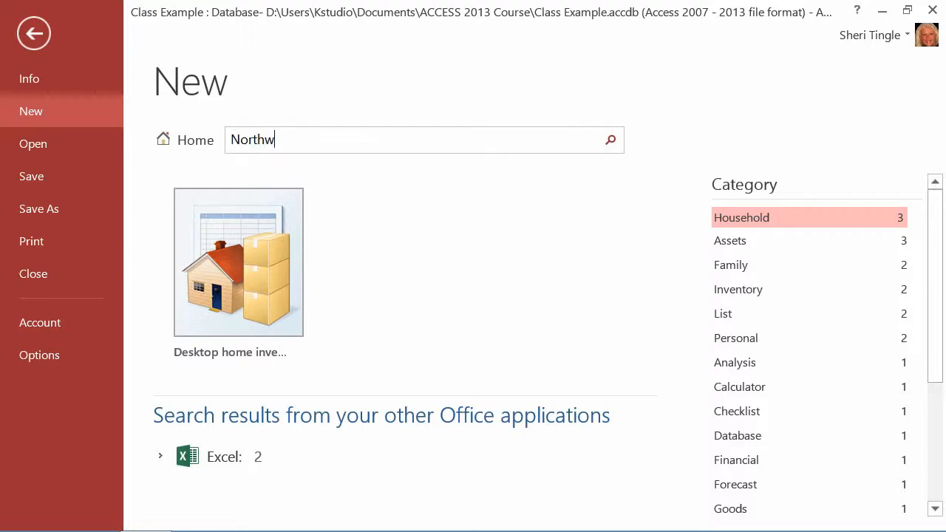
pyautogui.write('ind')
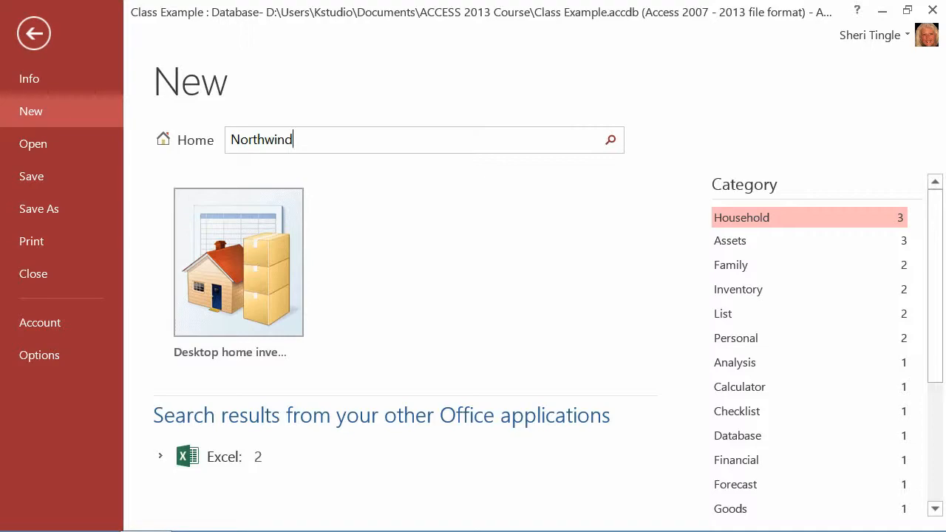
pyautogui.moveTo(370, 136)
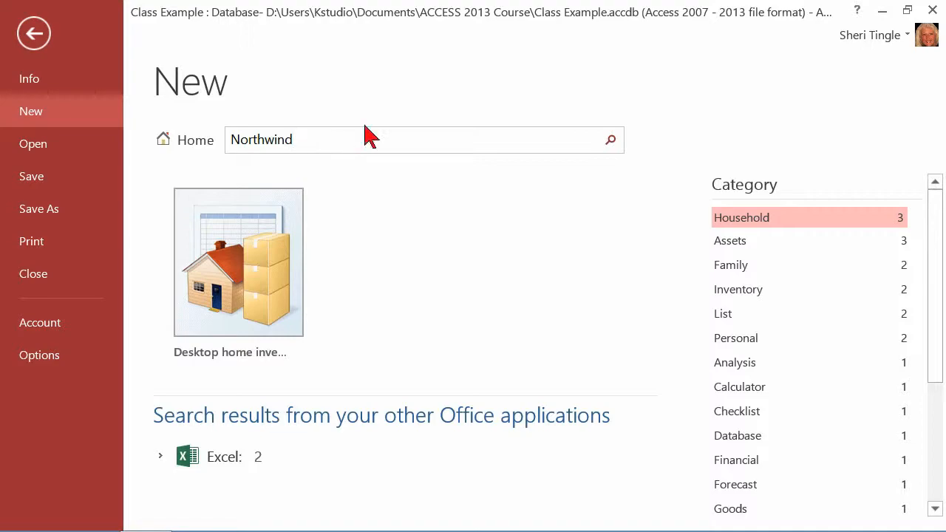
# - Run the online search to find the Desktop Northwind 2007 template
pyautogui.click(609, 139)
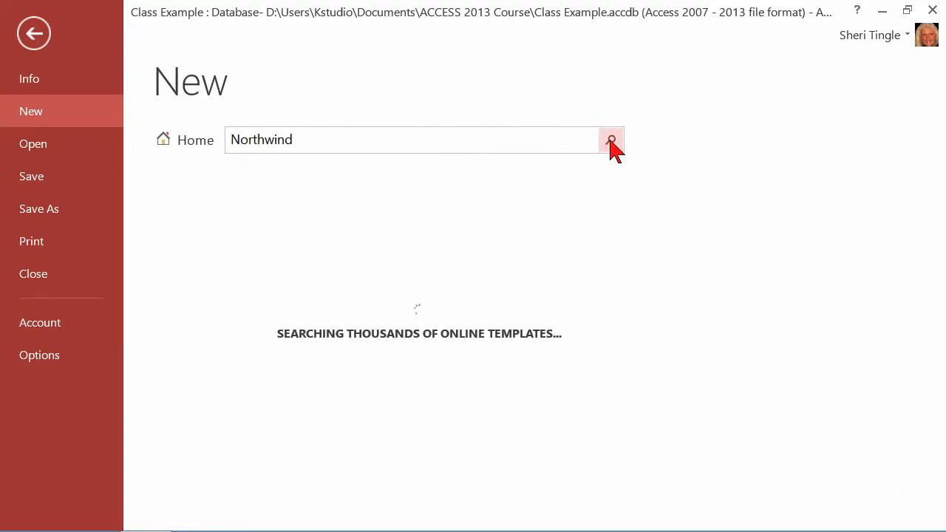
pyautogui.click(610, 139)
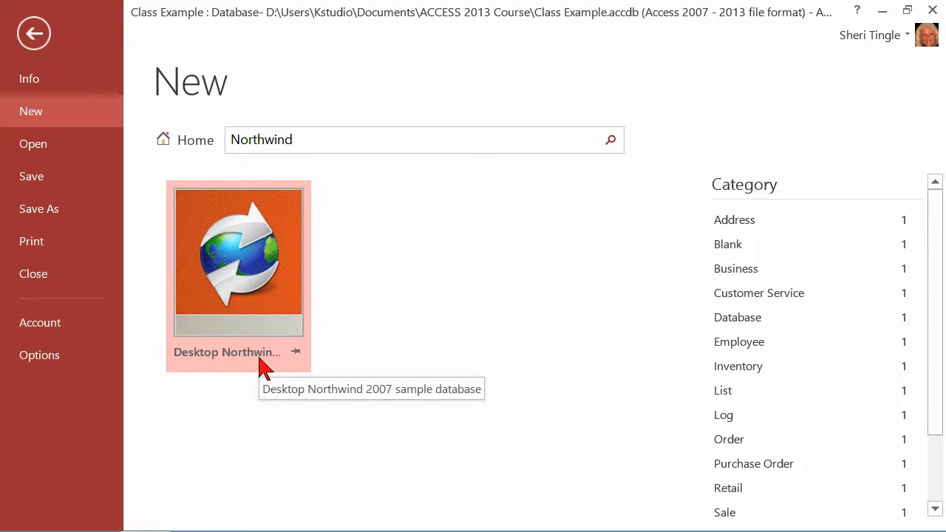
pyautogui.moveTo(244, 343)
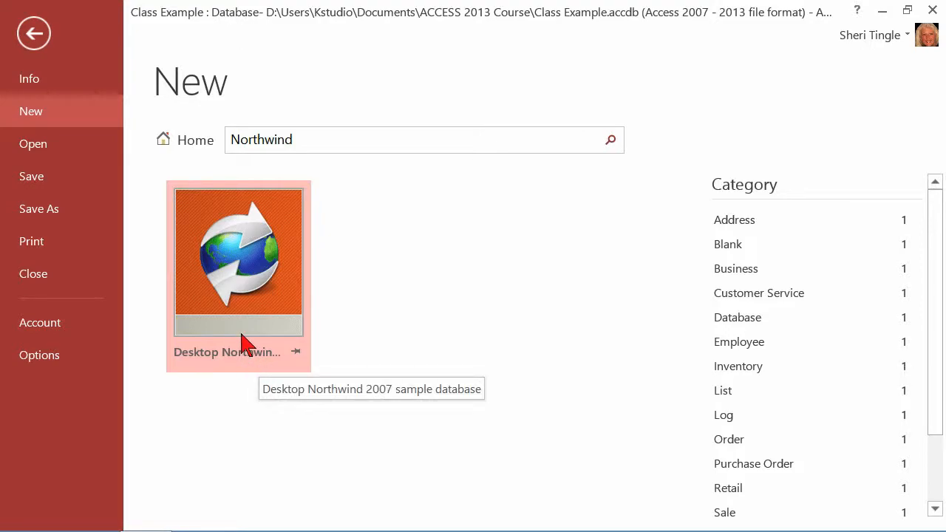
pyautogui.moveTo(242, 296)
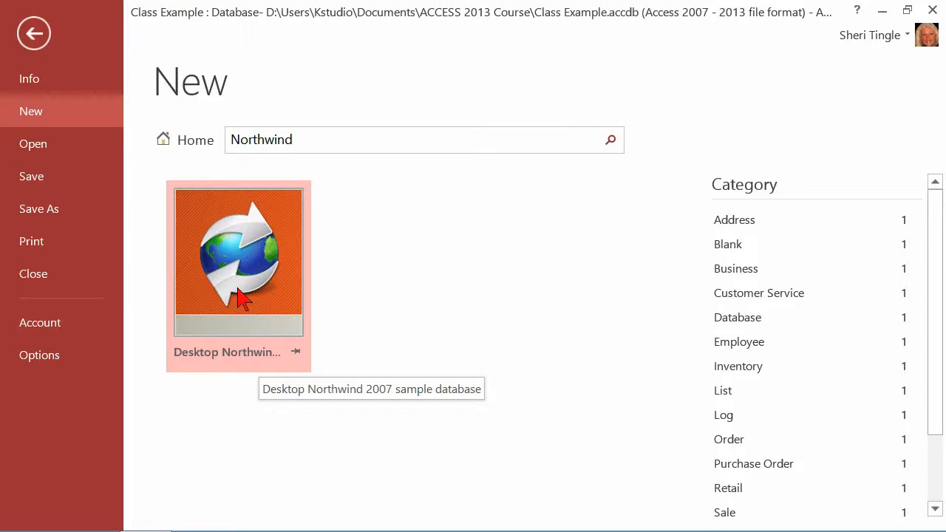
# - Name the Northwind template database 'Sample Northwind' in the ACCESS 2013 Course folder
pyautogui.click(239, 261)
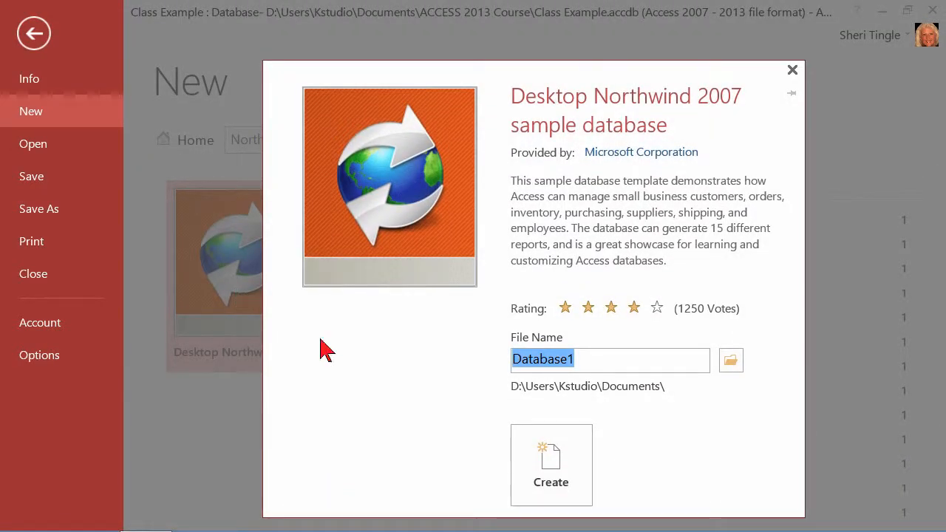
pyautogui.moveTo(618, 400)
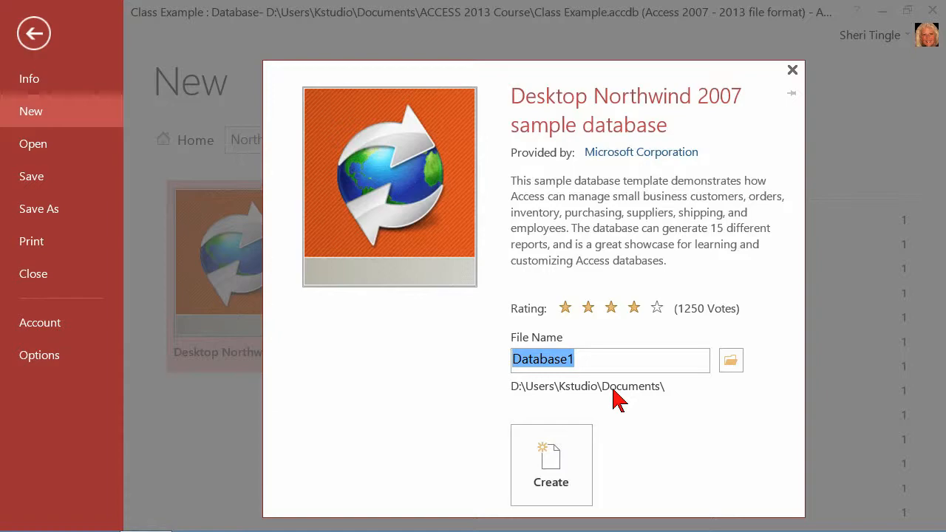
pyautogui.write('Sample Northwind')
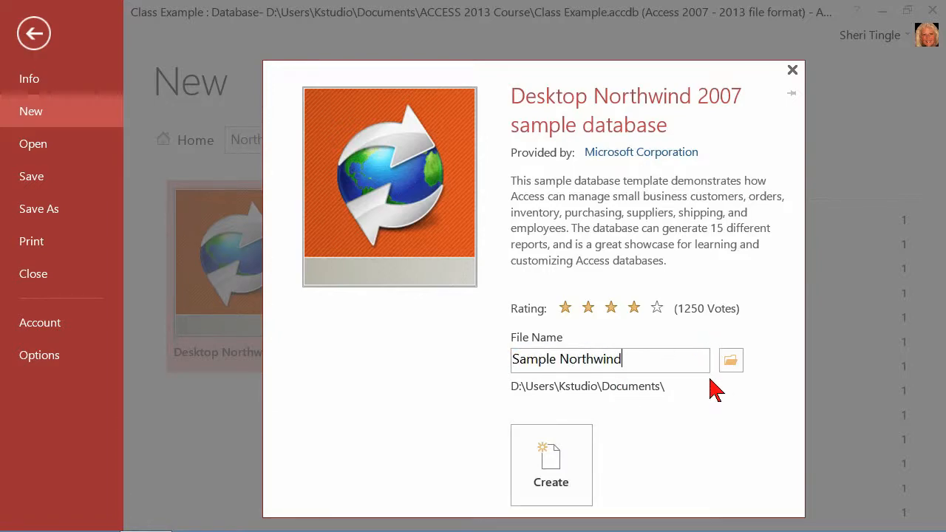
pyautogui.click(730, 360)
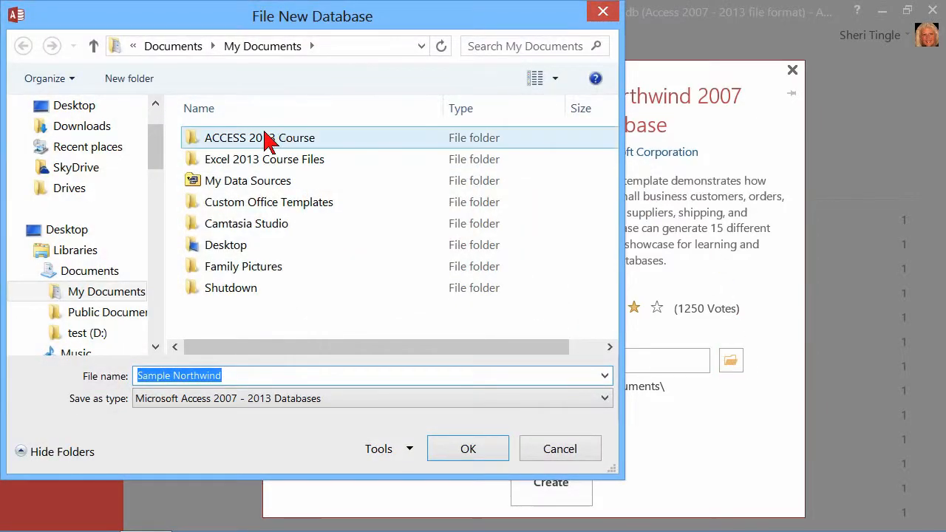
pyautogui.doubleClick(261, 137)
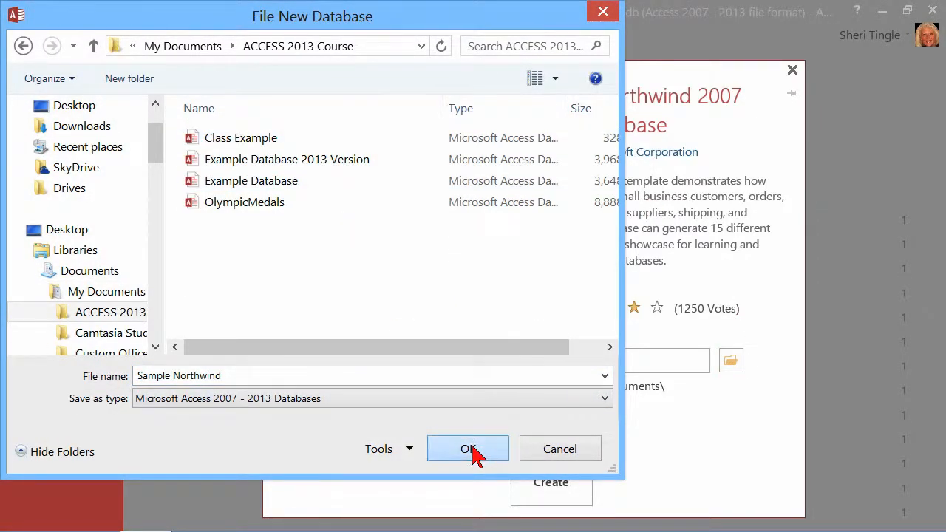
pyautogui.click(467, 450)
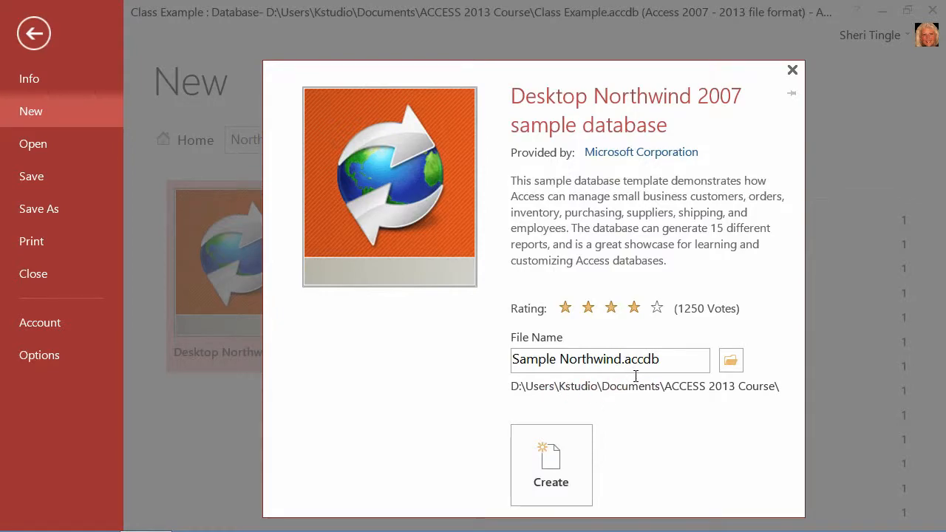
pyautogui.moveTo(649, 377)
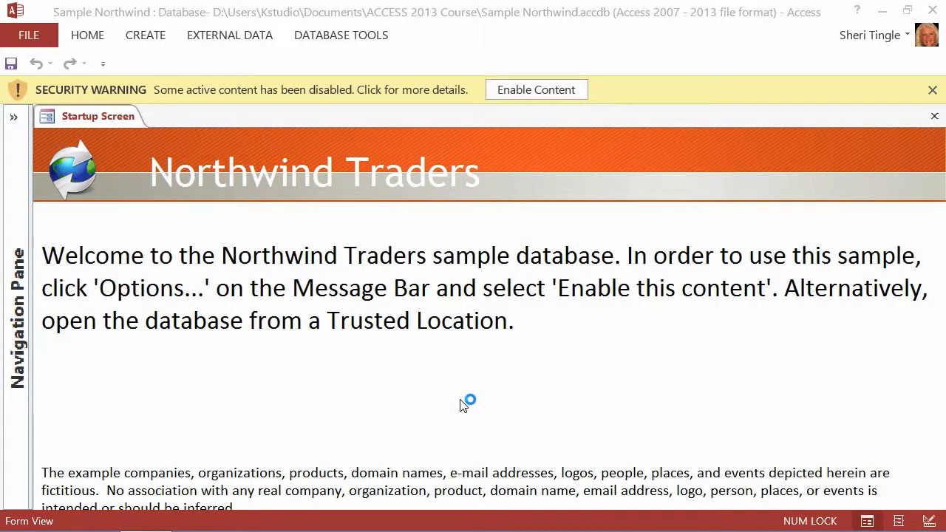
pyautogui.moveTo(465, 402)
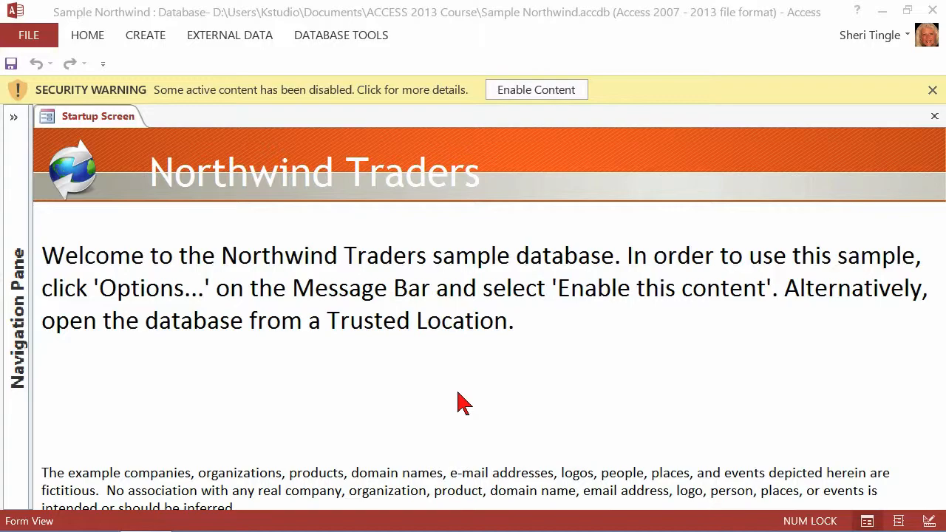
pyautogui.moveTo(403, 266)
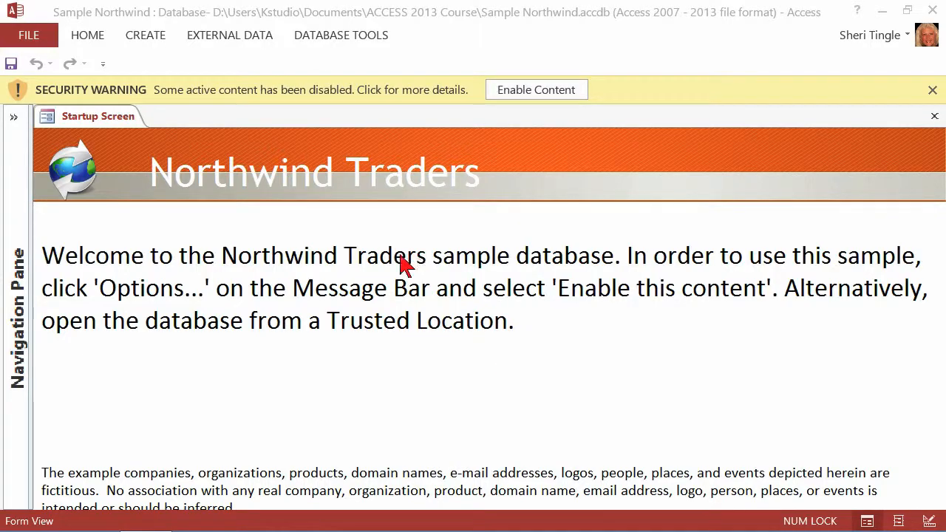
pyautogui.moveTo(71, 103)
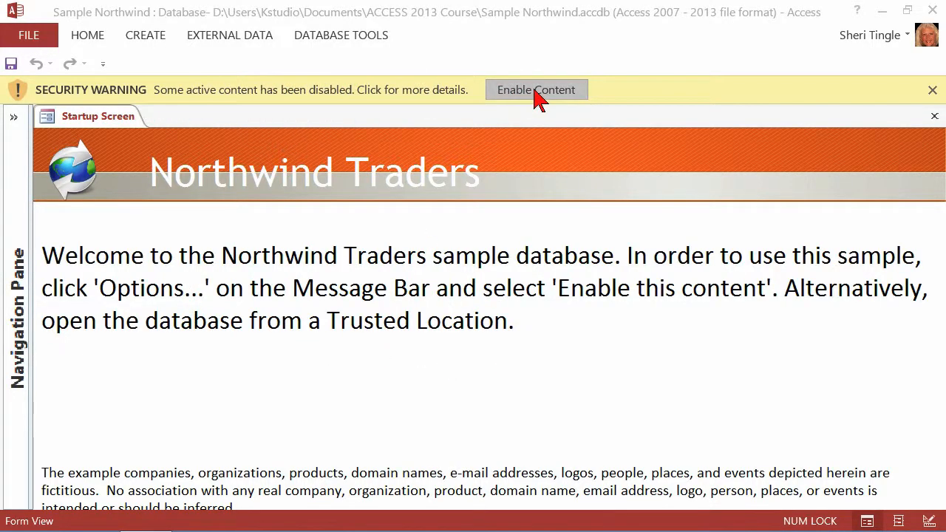
# - Enable content and log in to Northwind as employee Mariya Sergienko
pyautogui.click(535, 90)
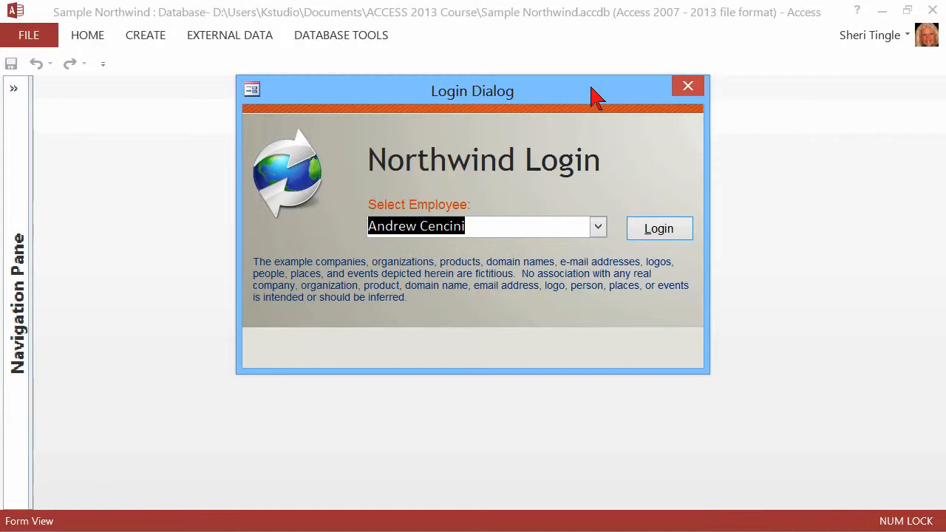
pyautogui.click(597, 226)
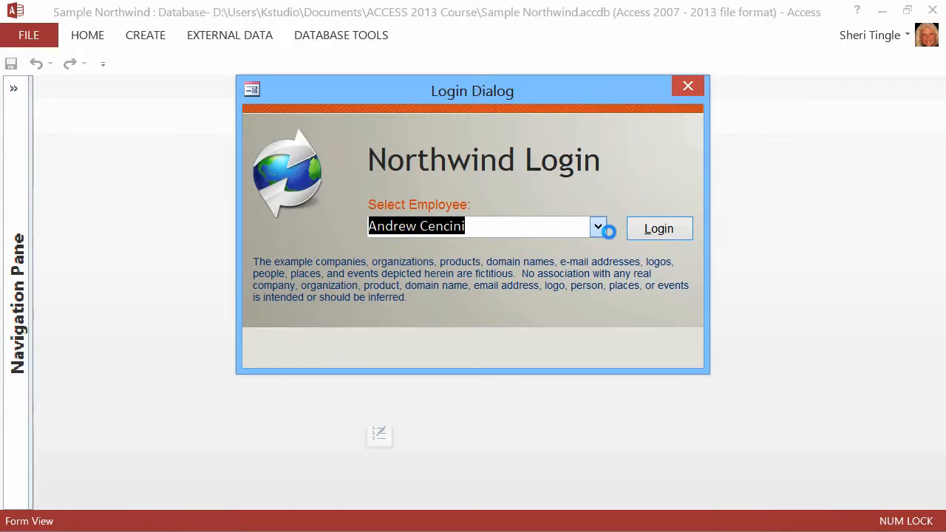
pyautogui.click(597, 226)
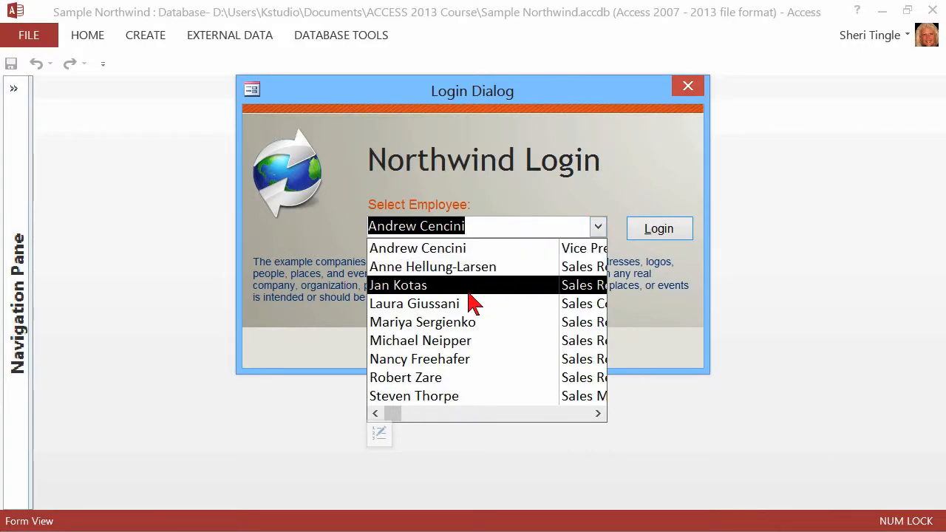
pyautogui.click(423, 322)
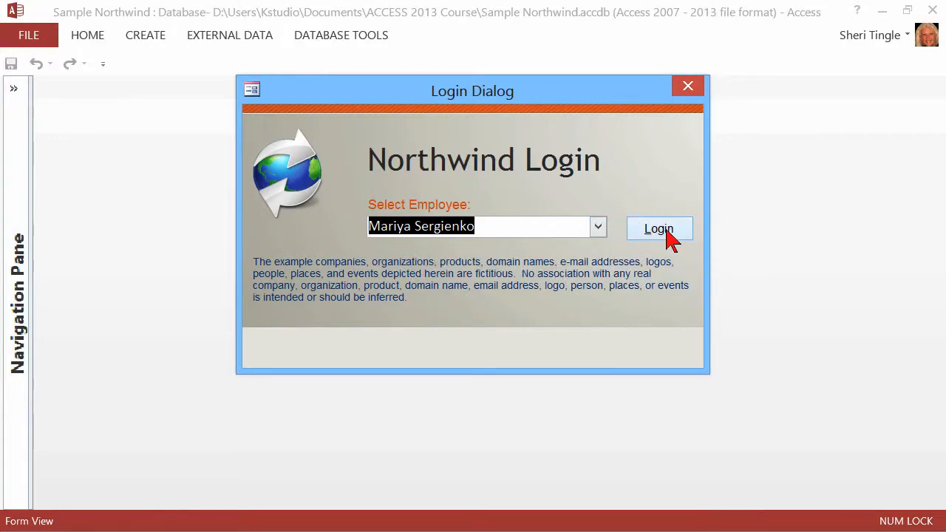
pyautogui.click(659, 228)
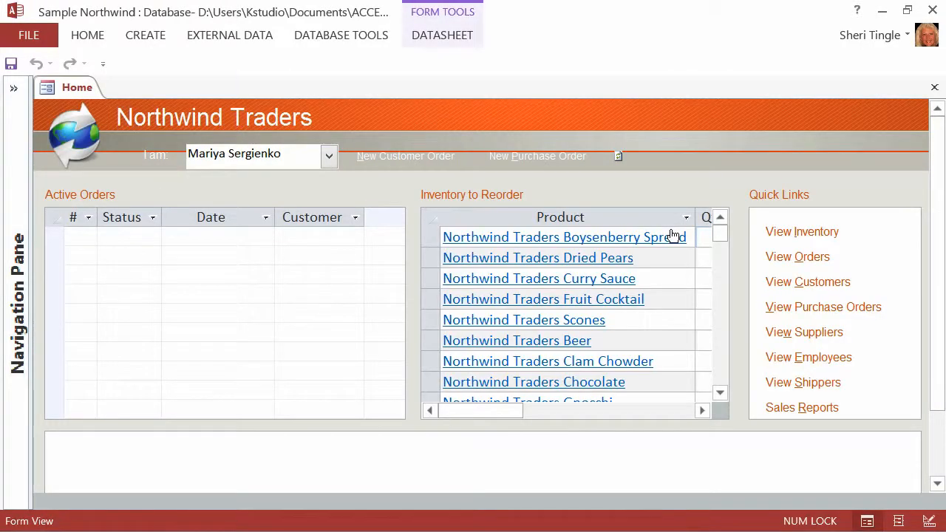
pyautogui.moveTo(429, 118)
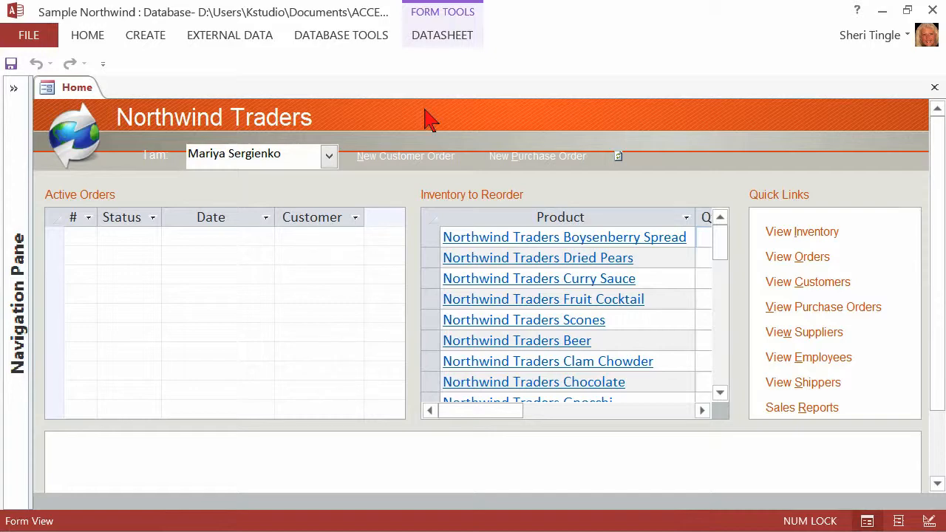
pyautogui.moveTo(432, 62)
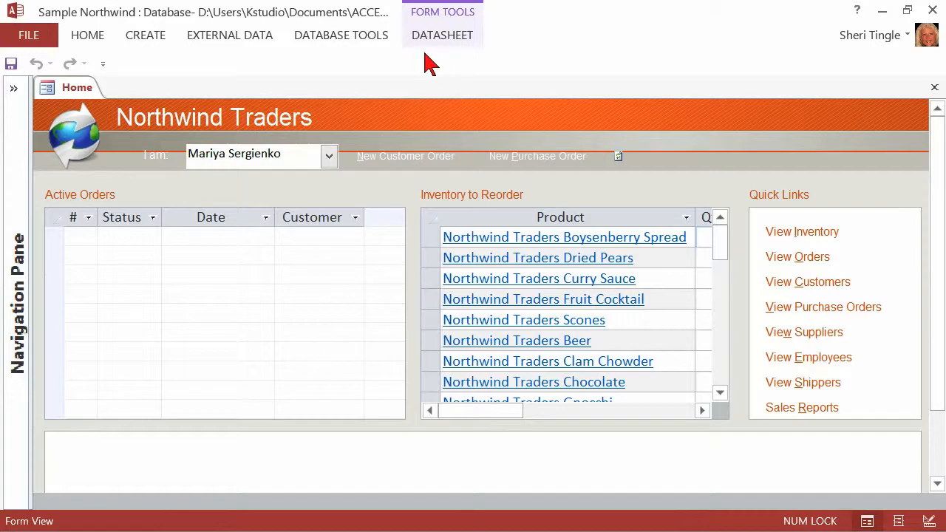
pyautogui.moveTo(357, 71)
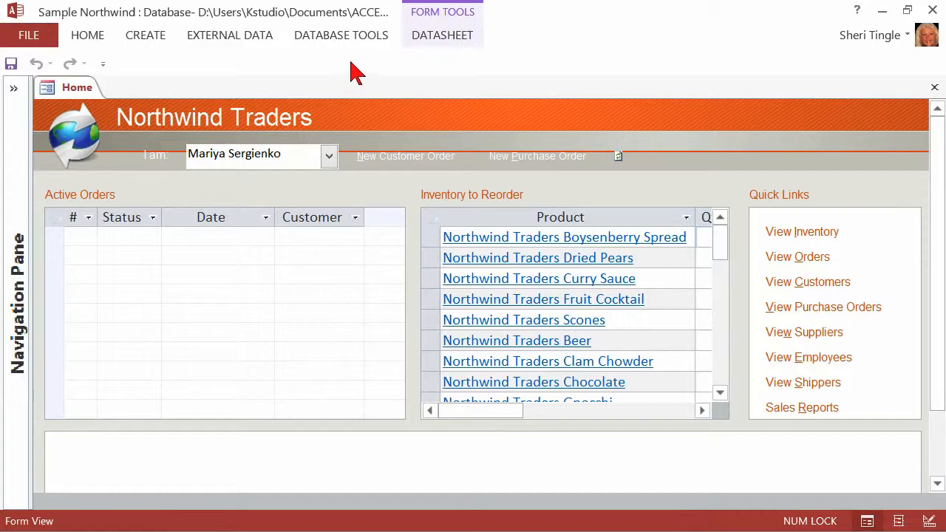
# - Show the backstage Info page for Sample Northwind
pyautogui.click(28, 35)
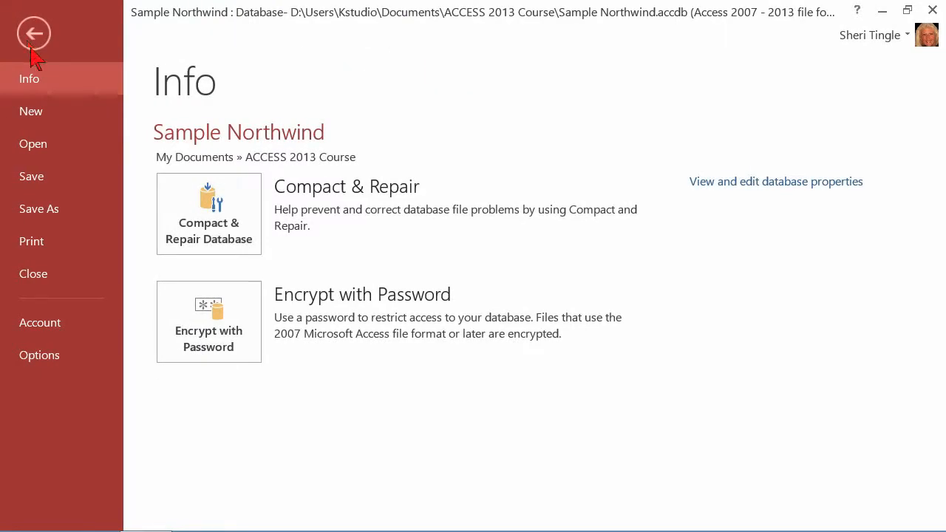
# - Show the New page template gallery while Sample Northwind stays open
pyautogui.click(31, 111)
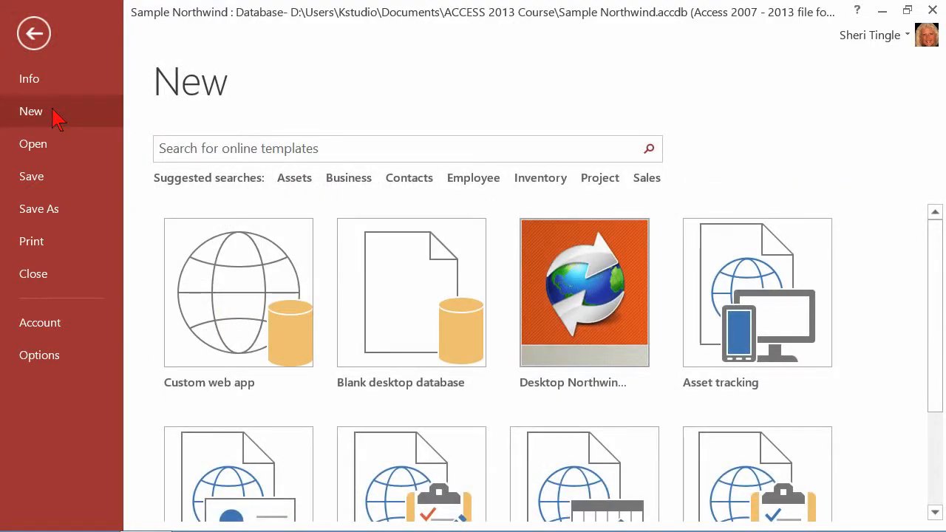
pyautogui.moveTo(83, 118)
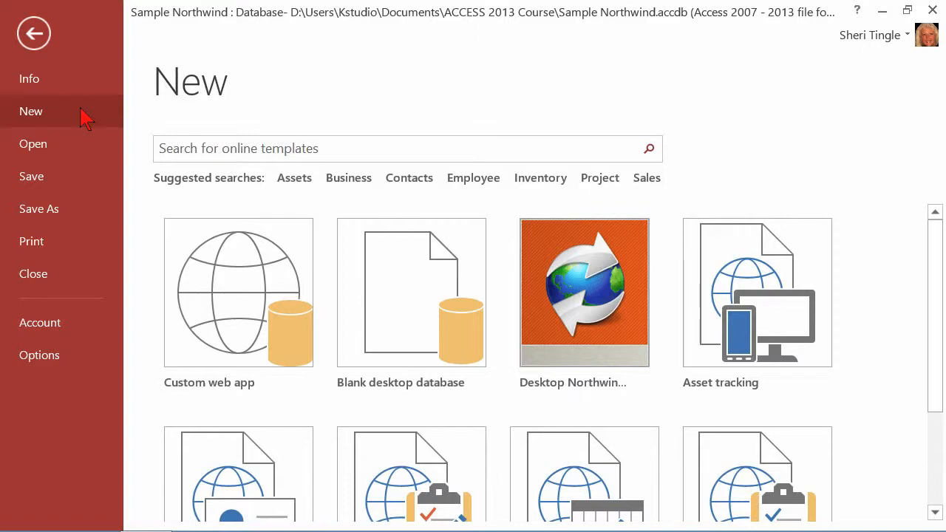
pyautogui.moveTo(318, 116)
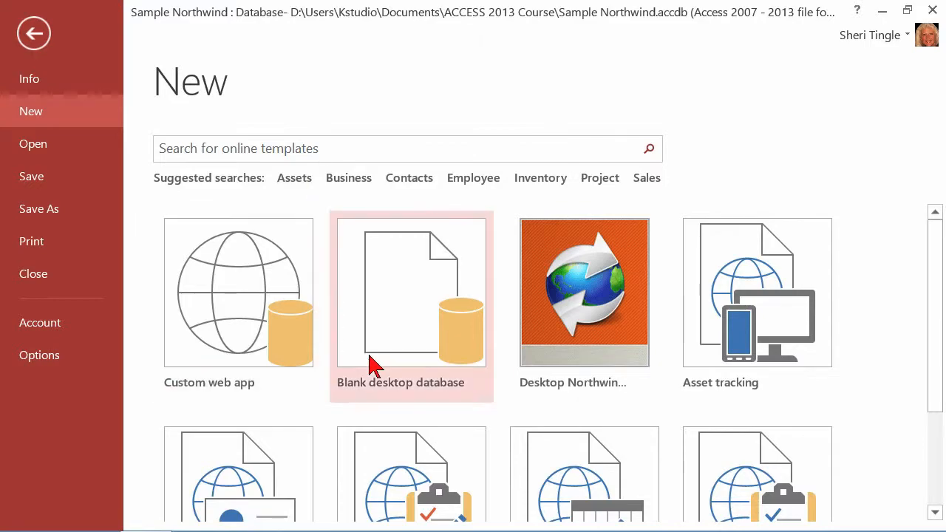
pyautogui.moveTo(402, 337)
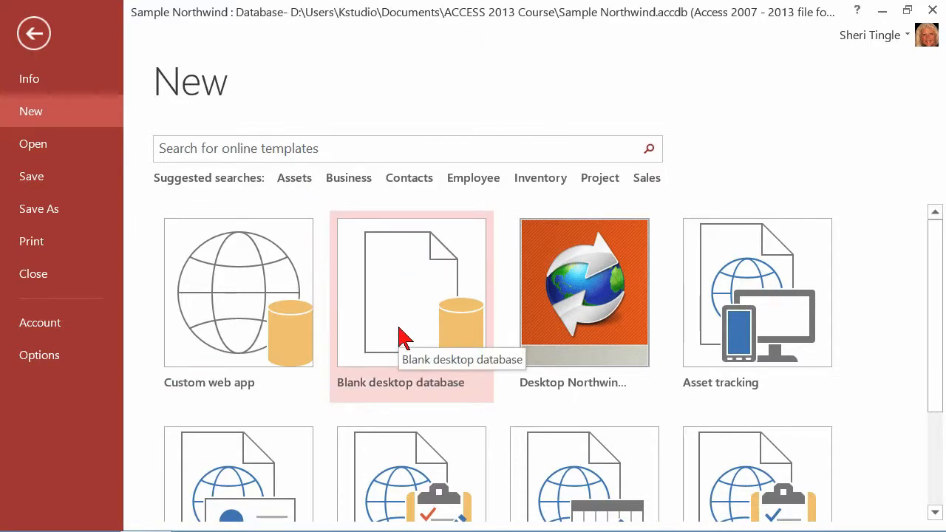